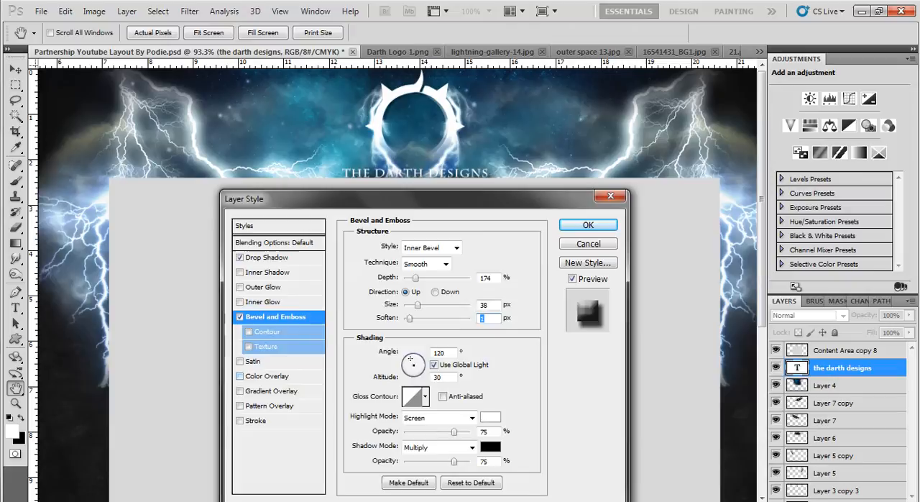
Apply the Inner Bevel (Smooth, depth 174), drop shadow and gradient overlay to the title
{"action": "left_click", "coordinate": [587, 224]}
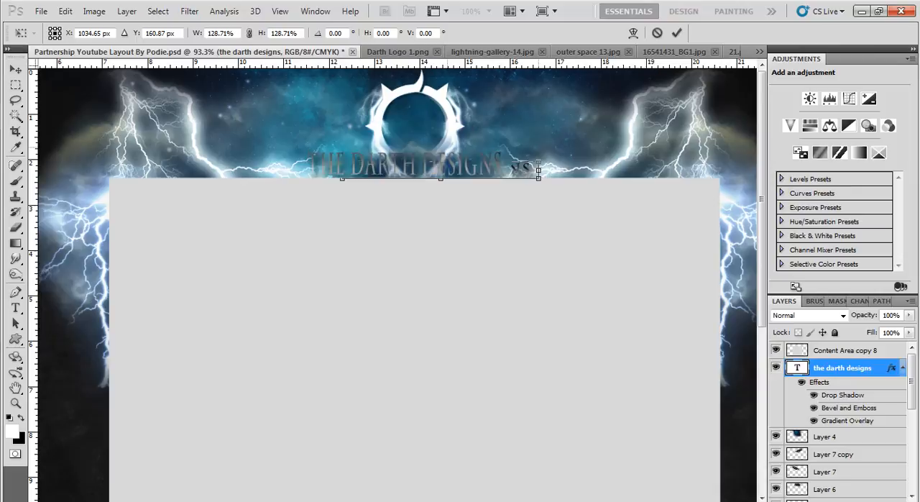